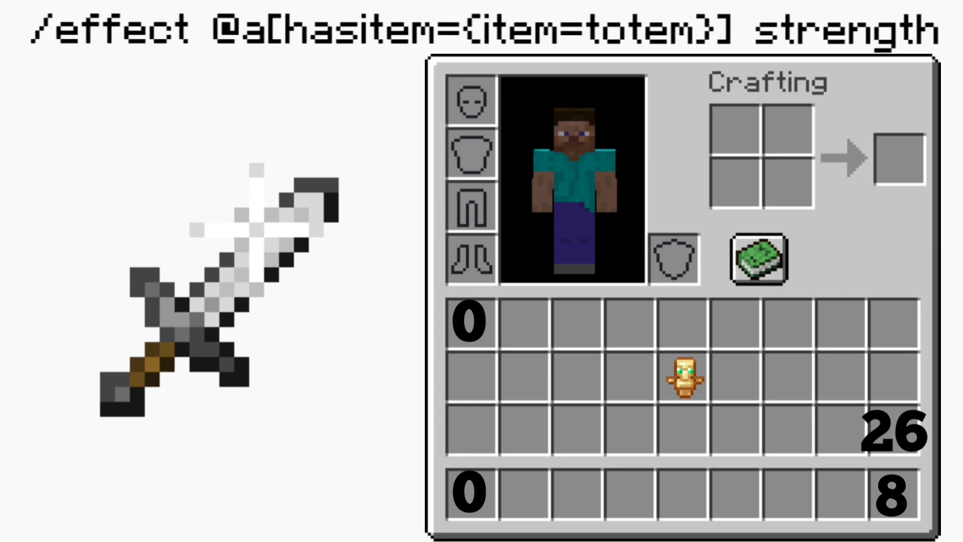
Step: Enter /effect @a[hasitem={item=totem}] strength beside the inventory holding the totem
{"action": "key", "text": "Enter"}
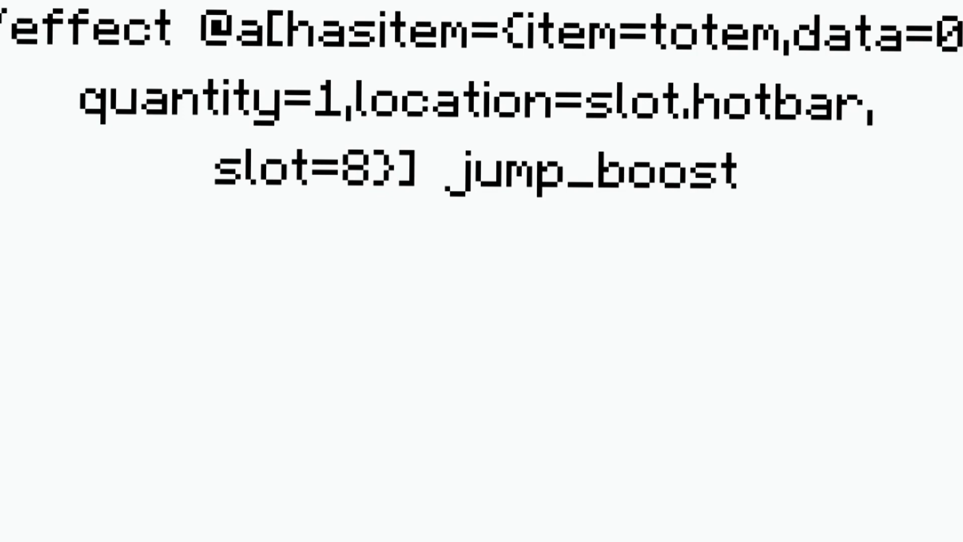
Step: Open the empty player inventory after the slot.hotbar, slot=8 jump_boost command
{"action": "key", "text": "e"}
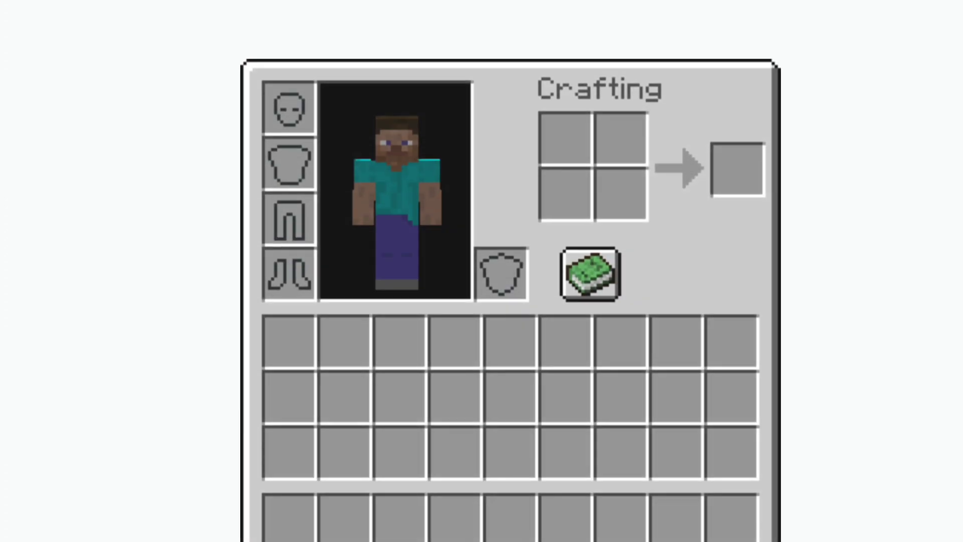